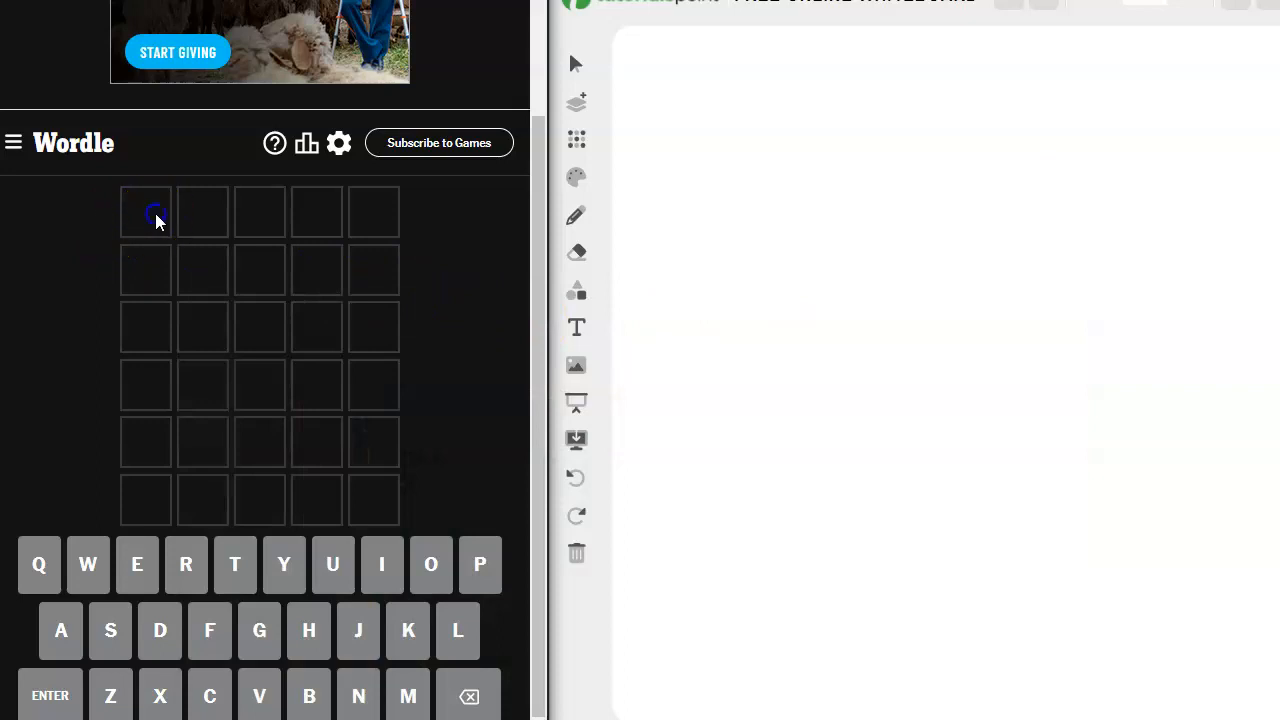
Step: Enter SOUND as the opening guess, revealing N correctly placed, and note it on the whiteboard
type("SOUND")
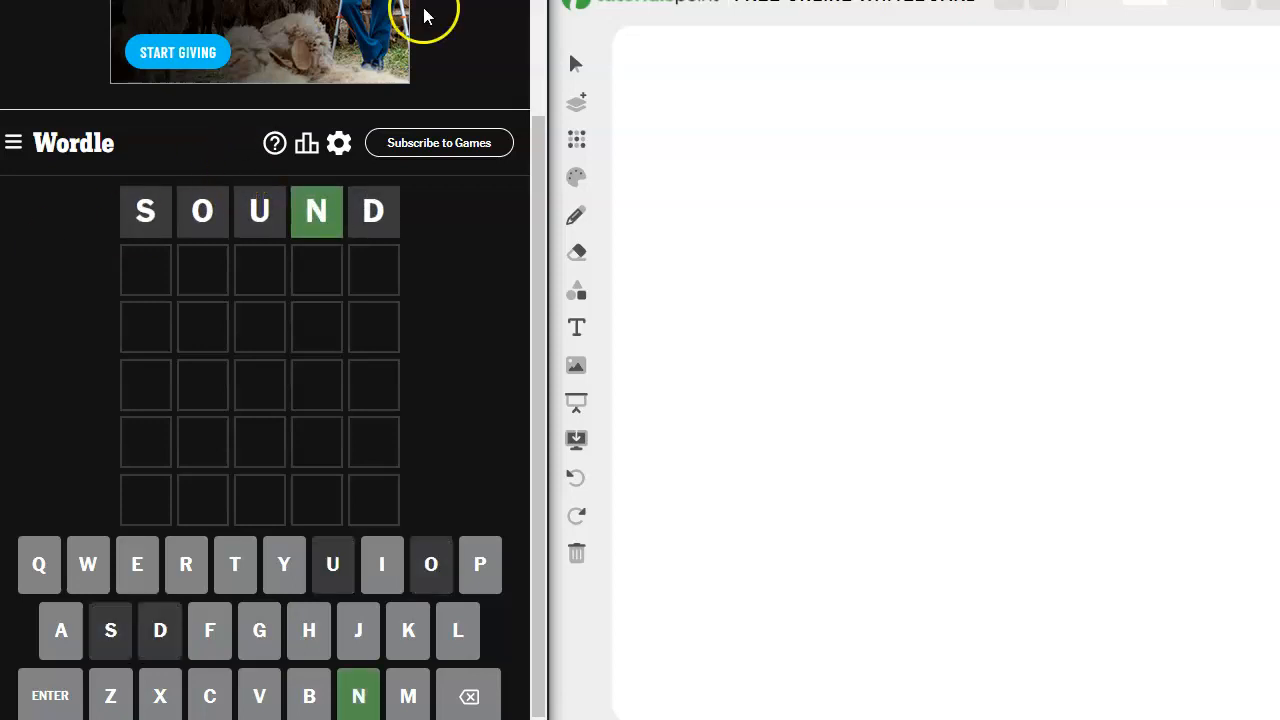
left_click(576, 176)
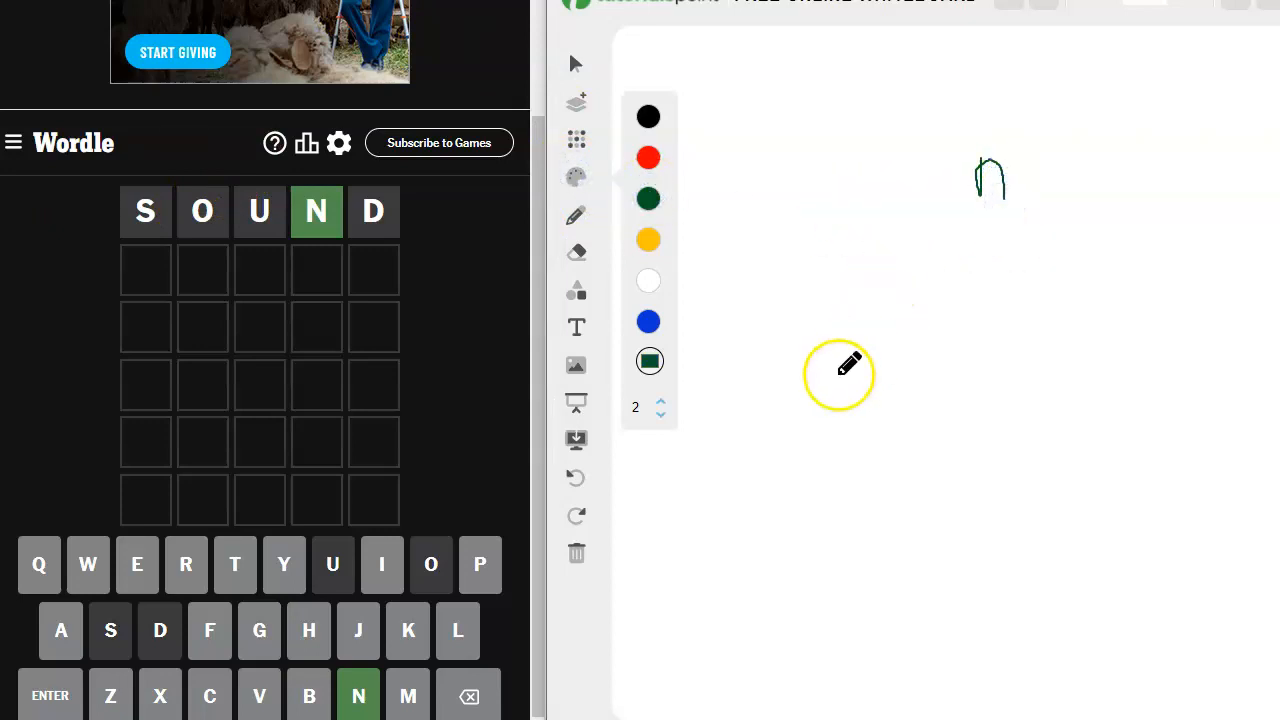
Step: Write blue letter notes beside the green n, then undo them after LATER is guessed
left_click(648, 320)
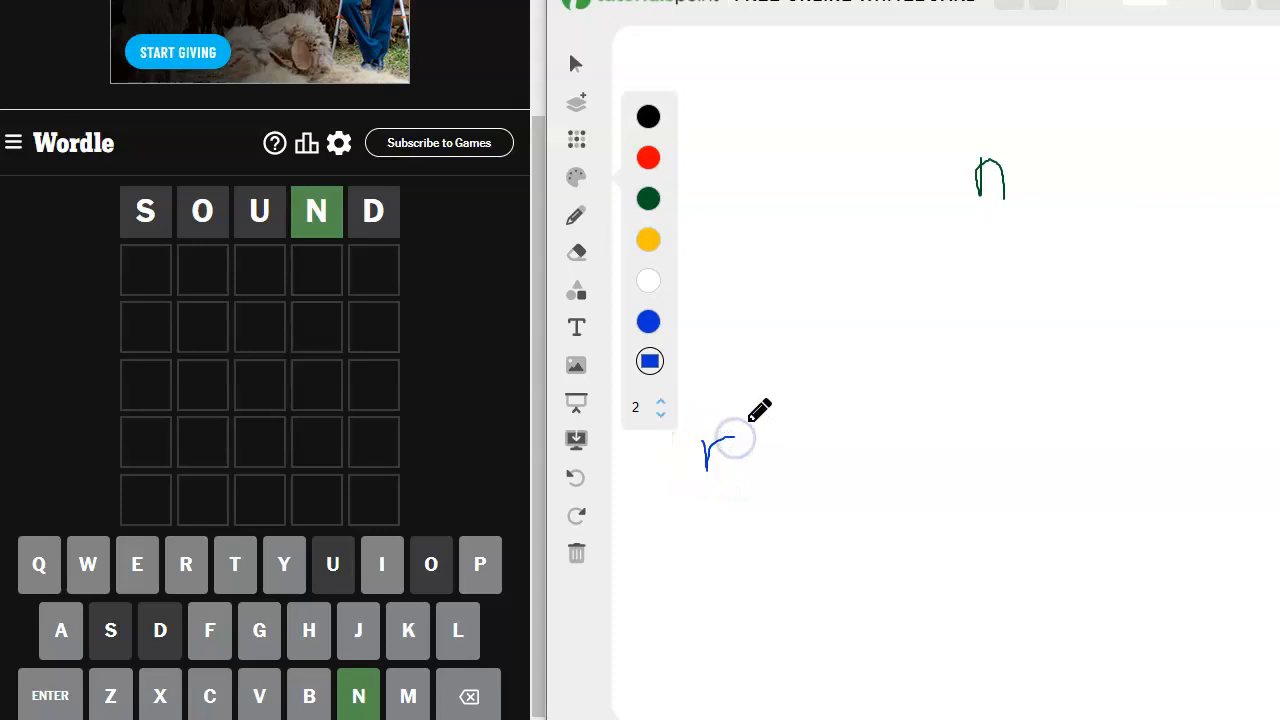
left_click_drag(730, 444, 776, 444)
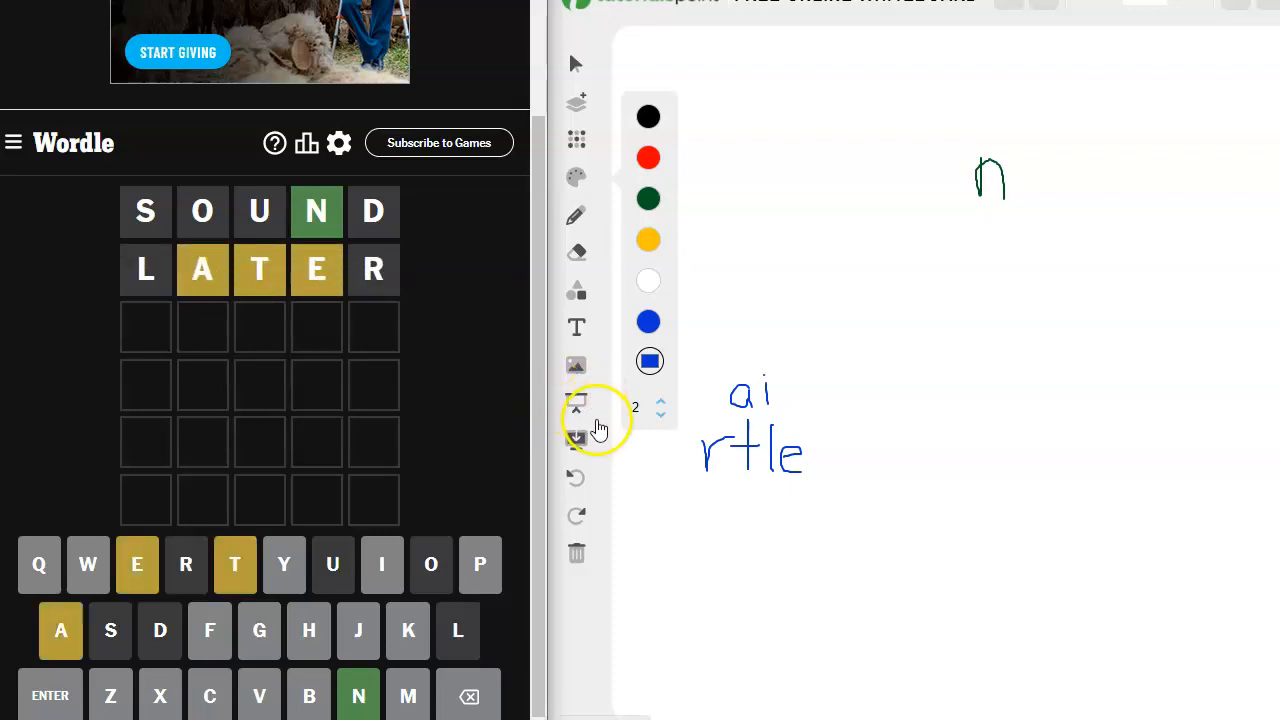
mouse_move(576, 488)
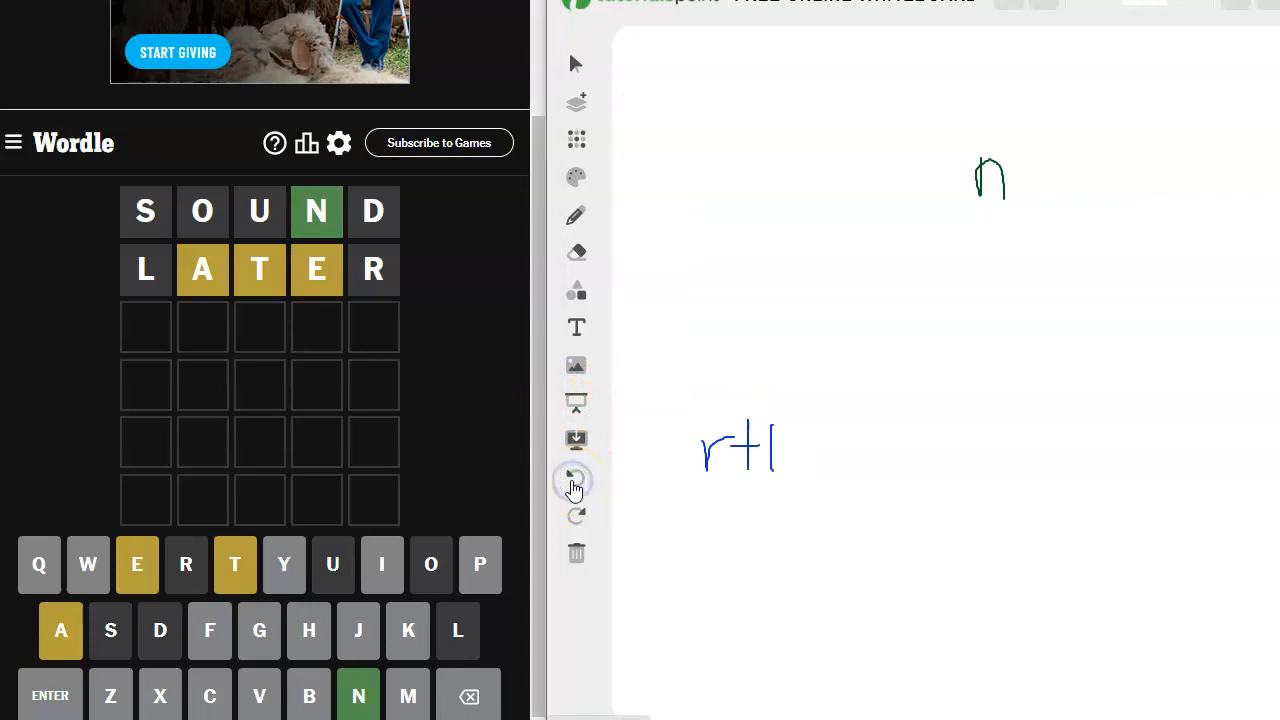
left_click(576, 480)
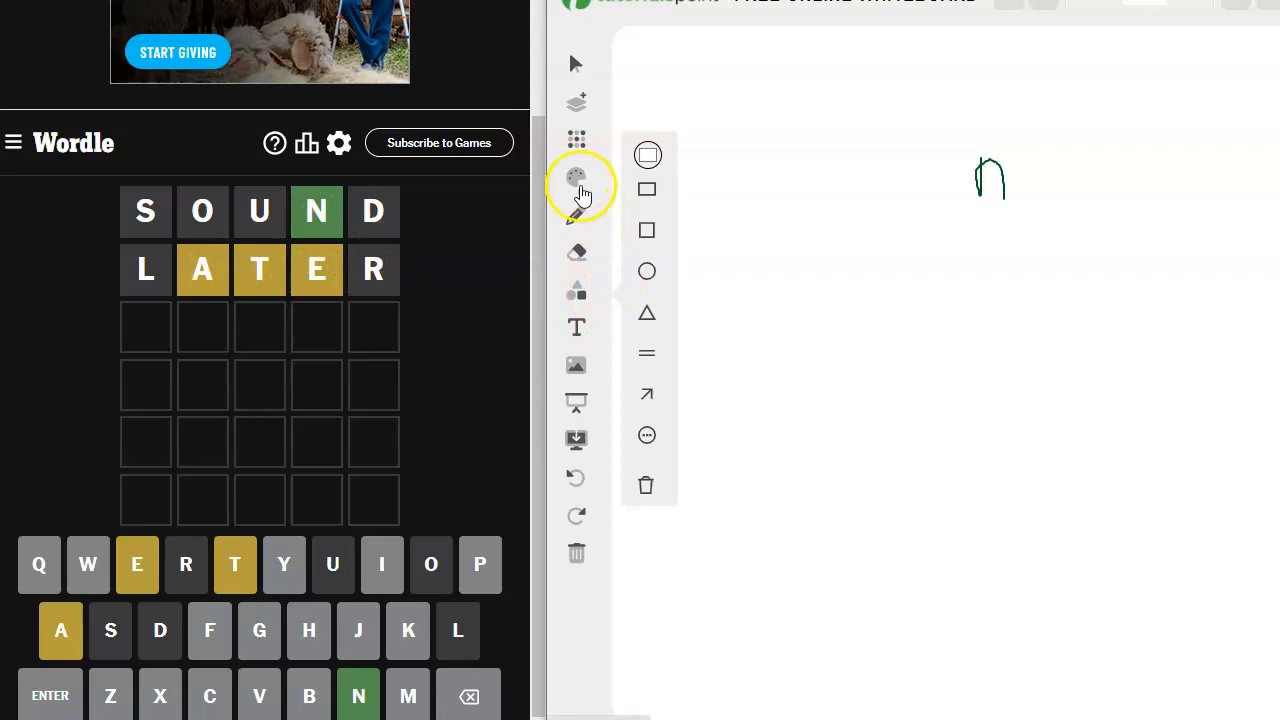
left_click(576, 180)
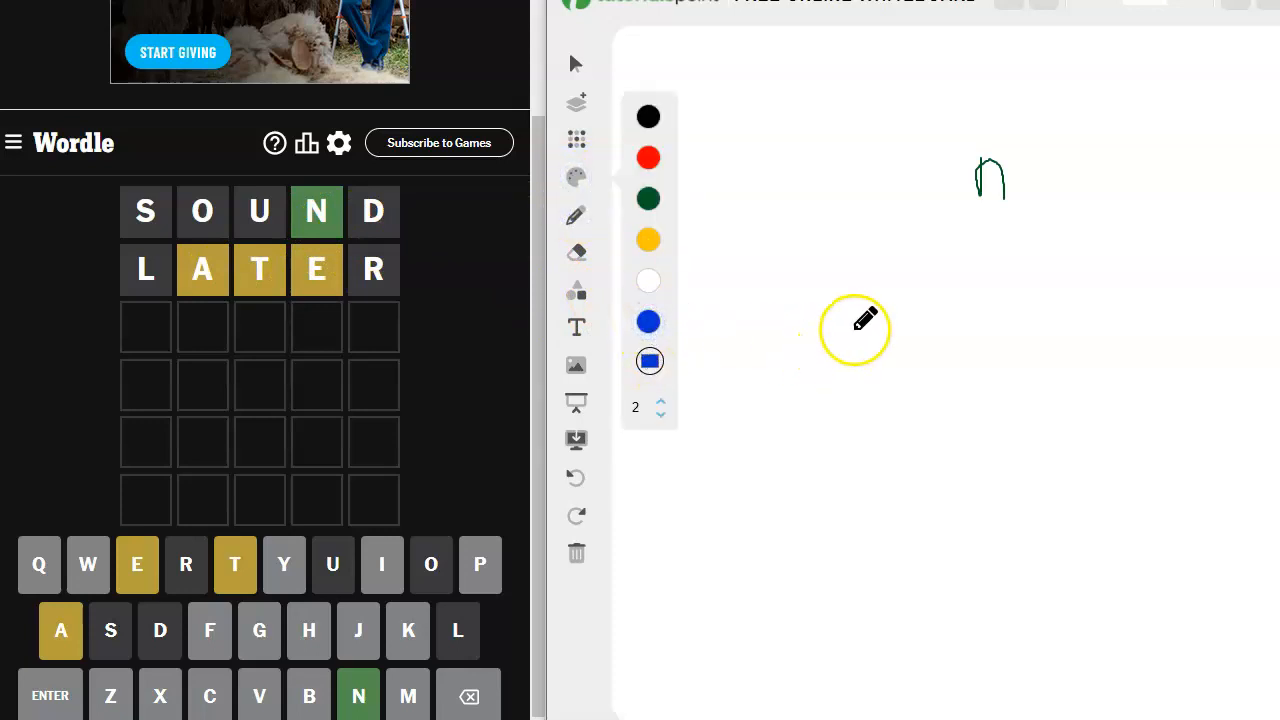
mouse_move(936, 296)
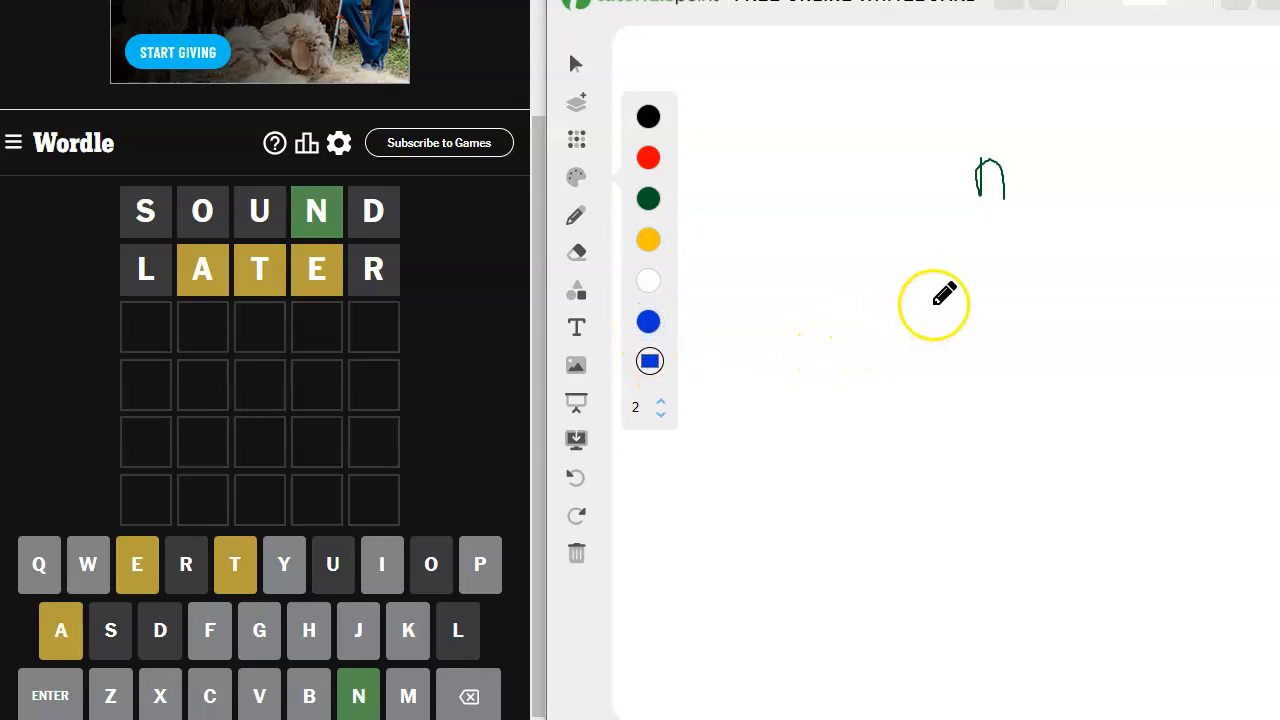
mouse_move(872, 238)
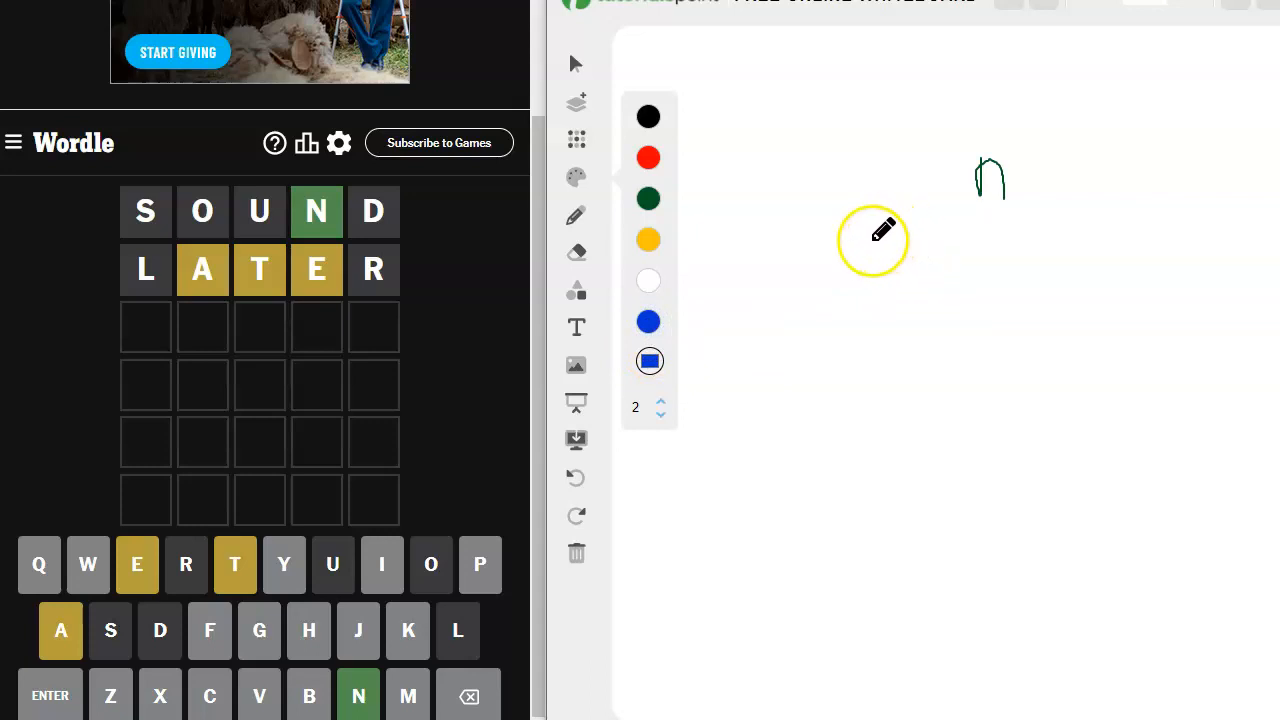
Step: Enter MEANT as the third guess and extend the green whiteboard note to 'nt'
left_click_drag(876, 240, 910, 250)
type("MEANT")
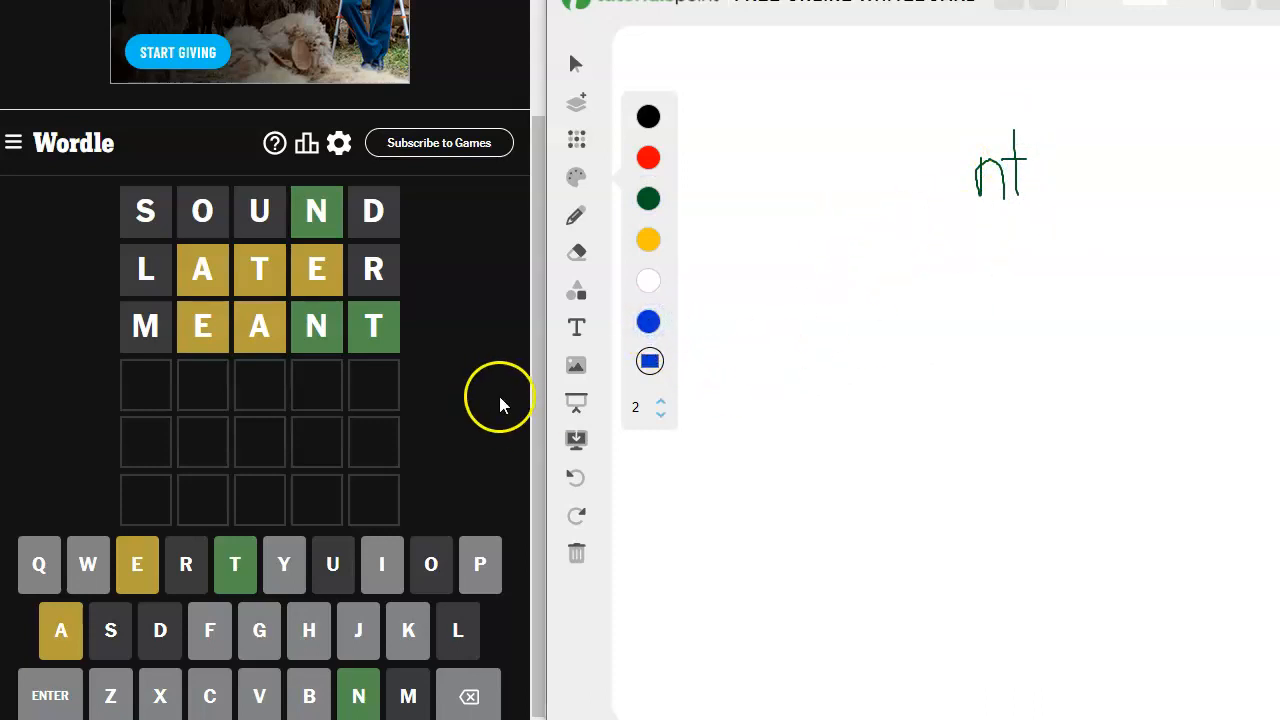
mouse_move(200, 342)
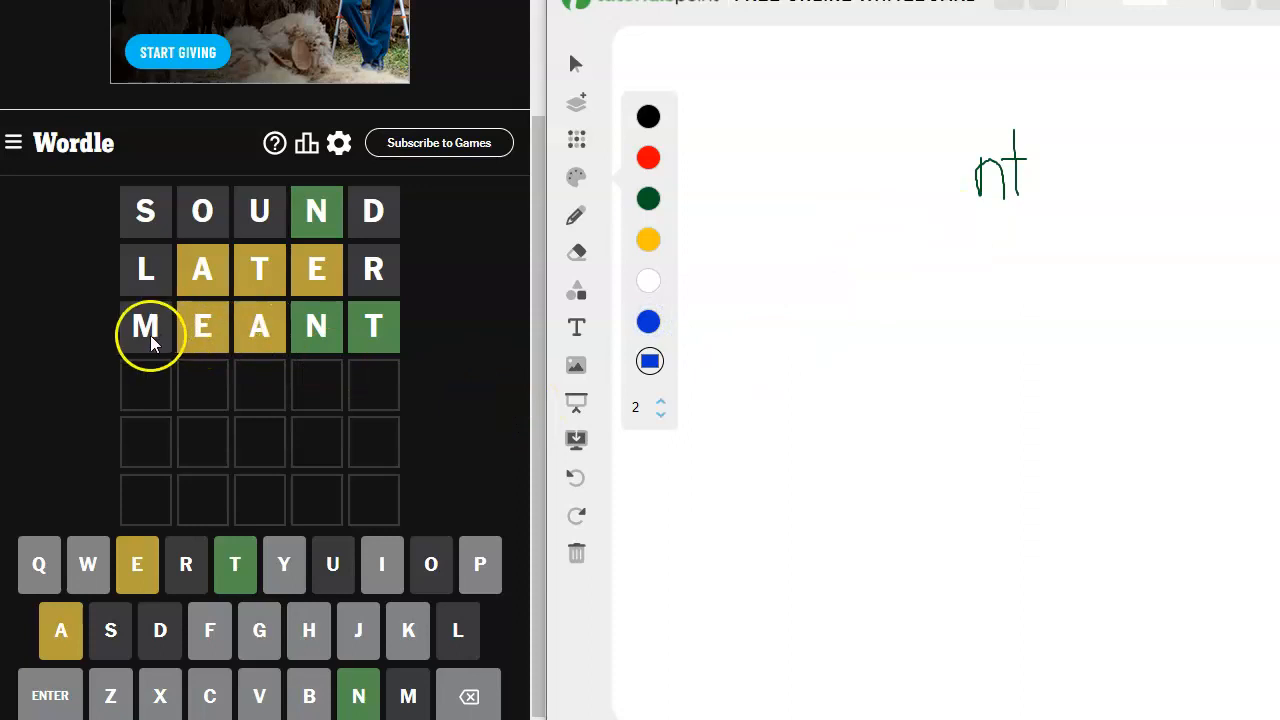
mouse_move(170, 336)
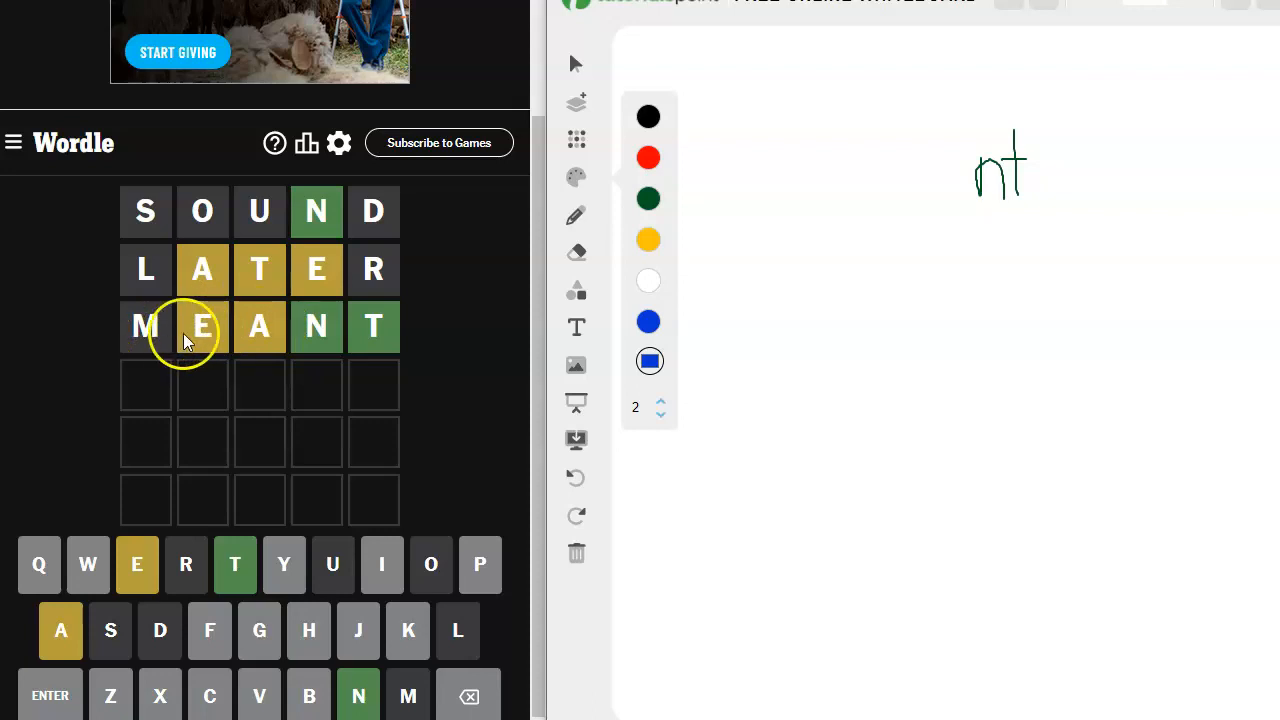
mouse_move(156, 352)
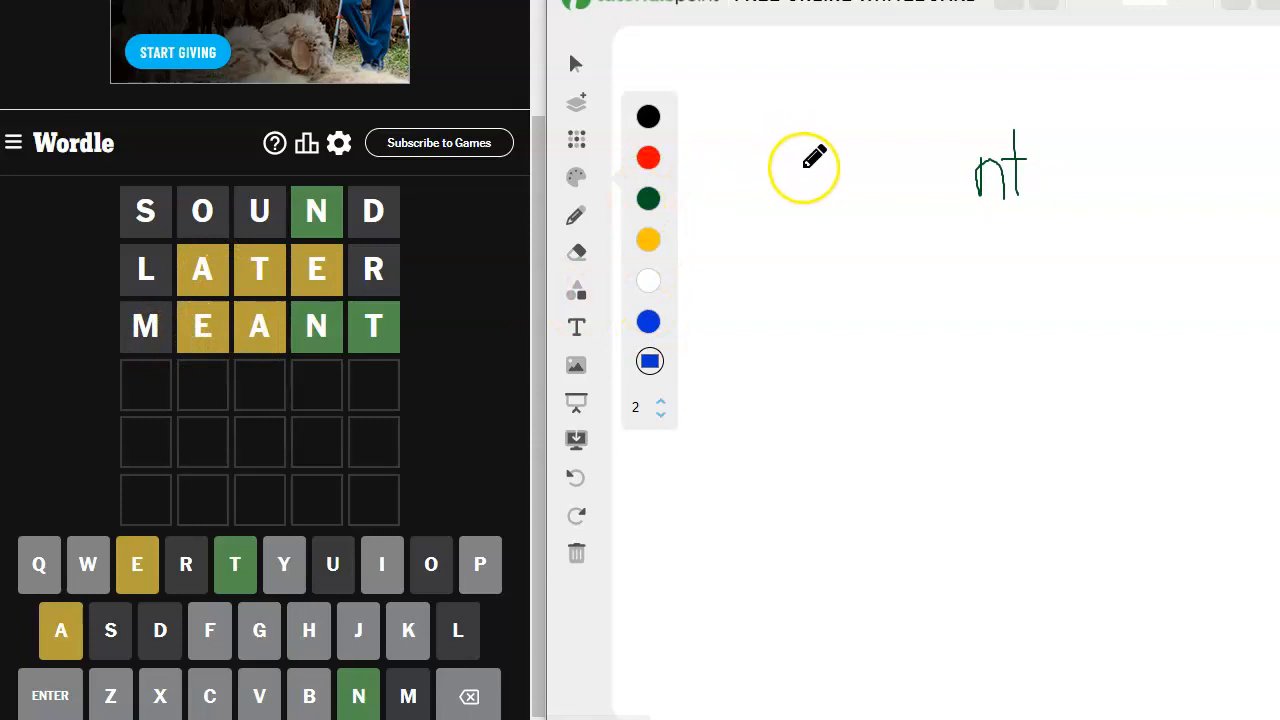
mouse_move(860, 172)
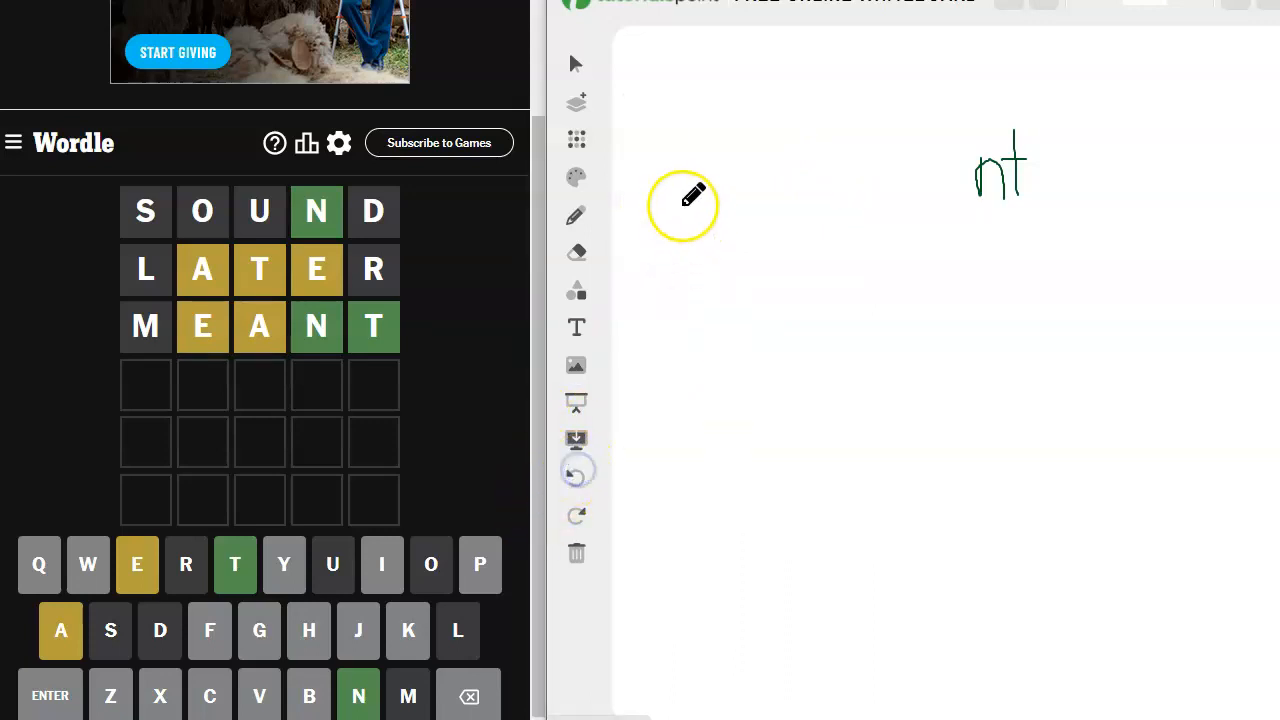
left_click(576, 176)
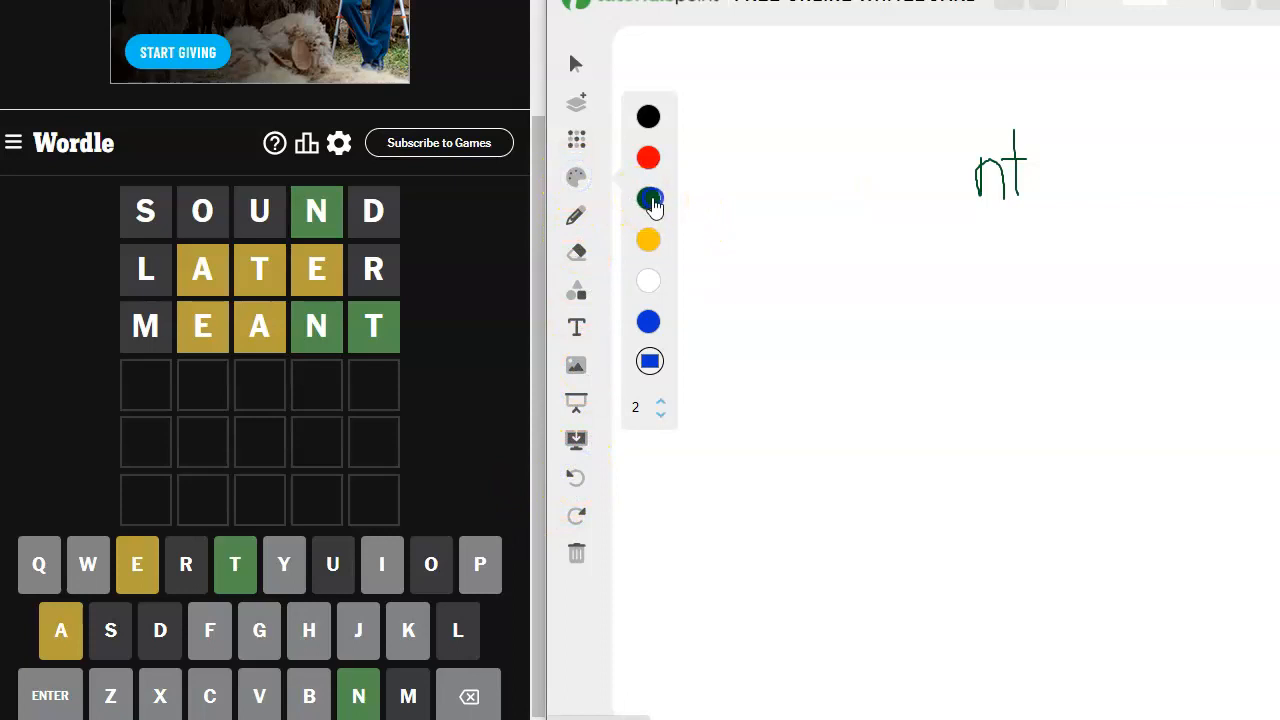
Step: Write 'a x ent' on the whiteboard in green, adding e before the nt note
left_click(648, 198)
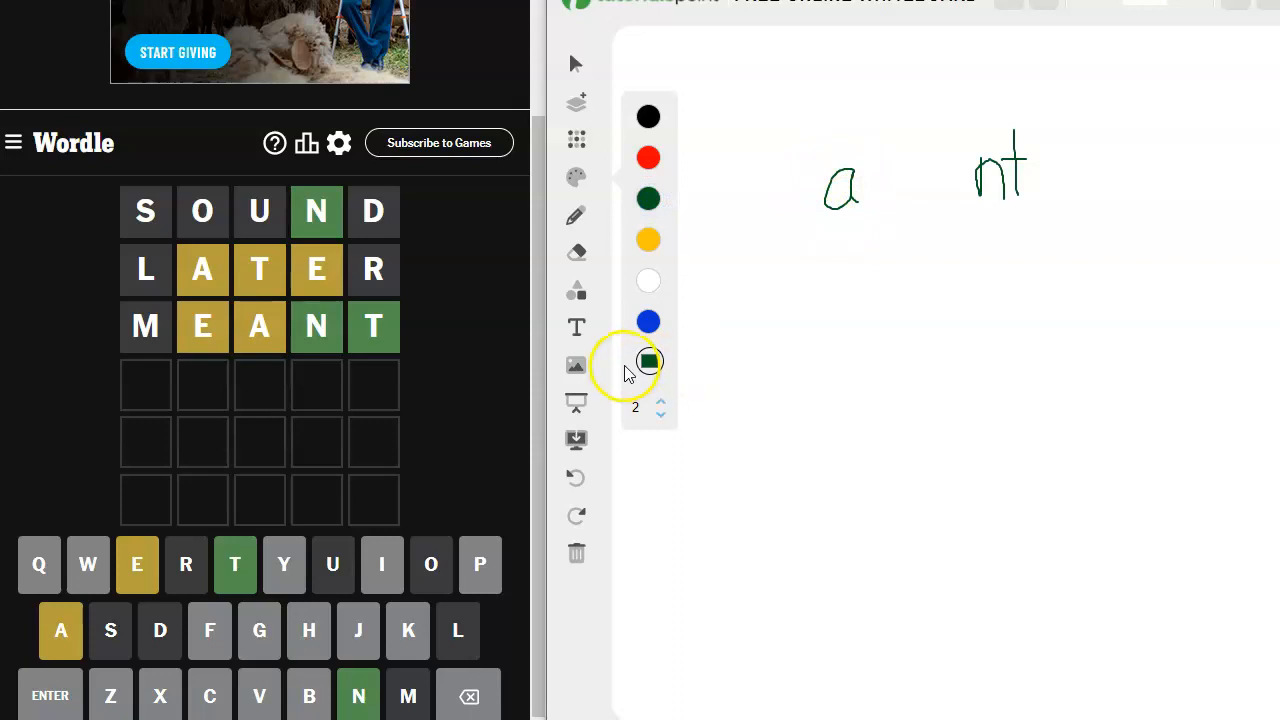
mouse_move(112, 696)
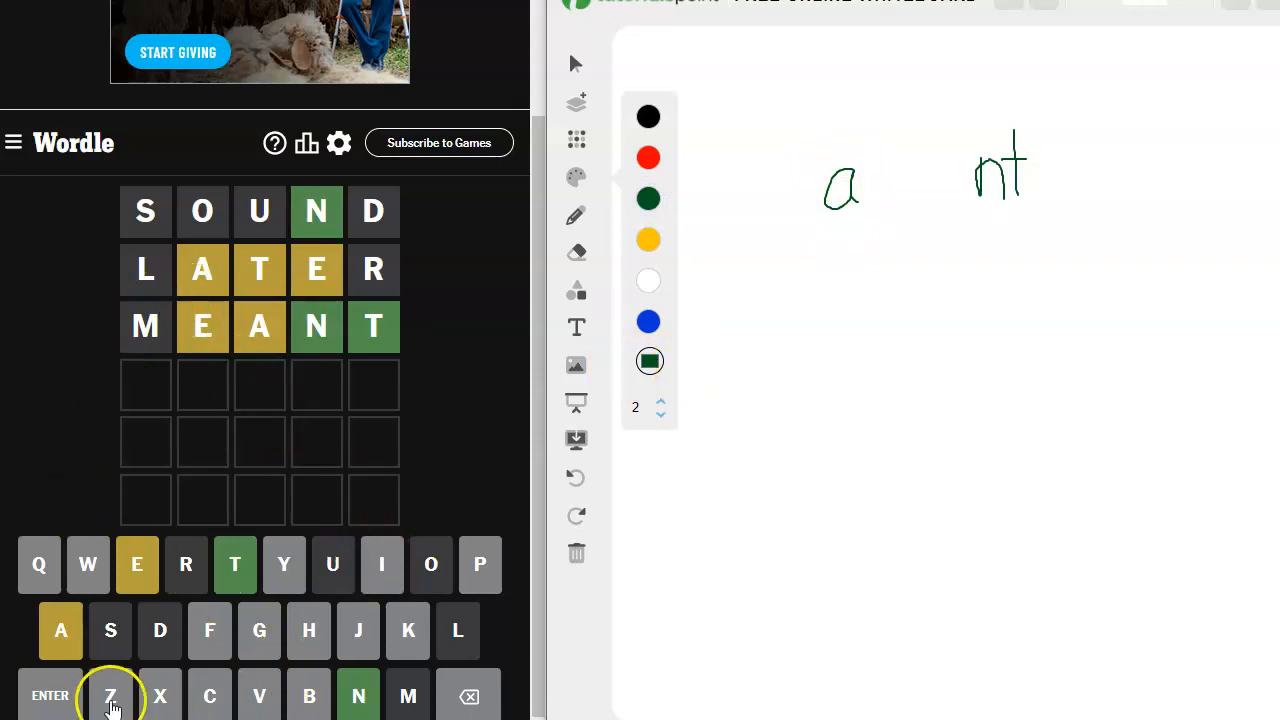
left_click(648, 320)
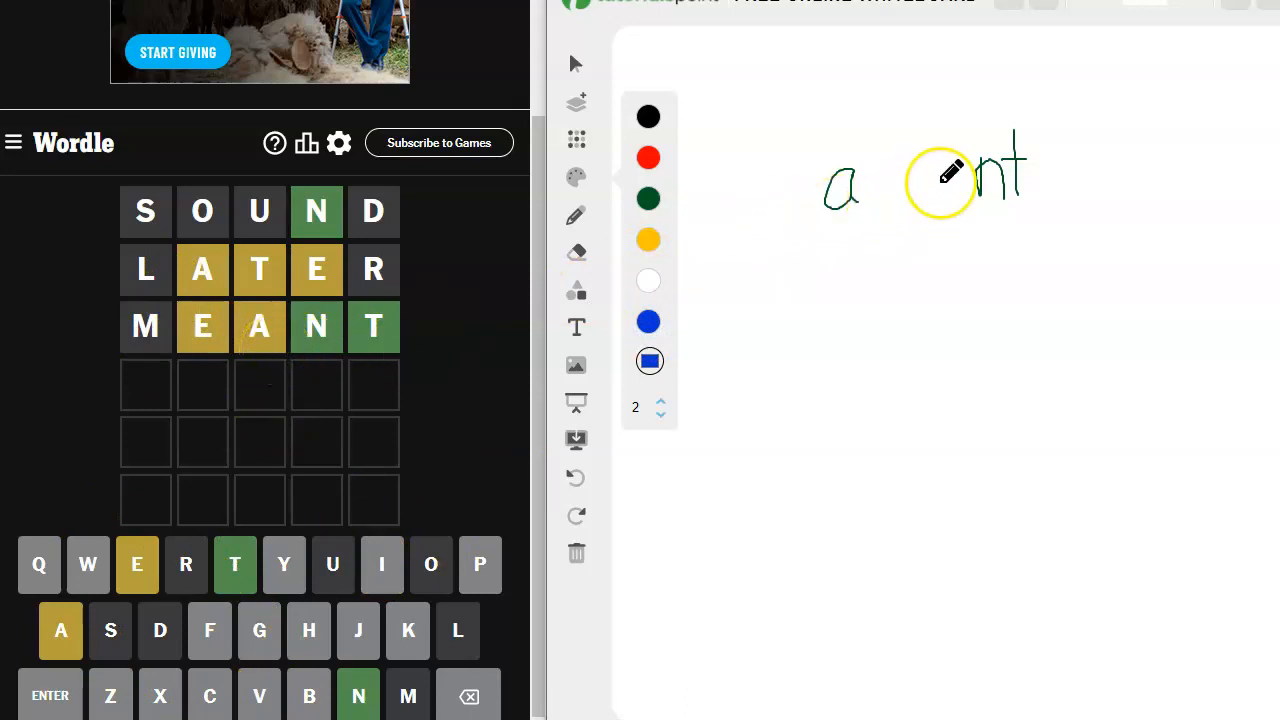
left_click(648, 198)
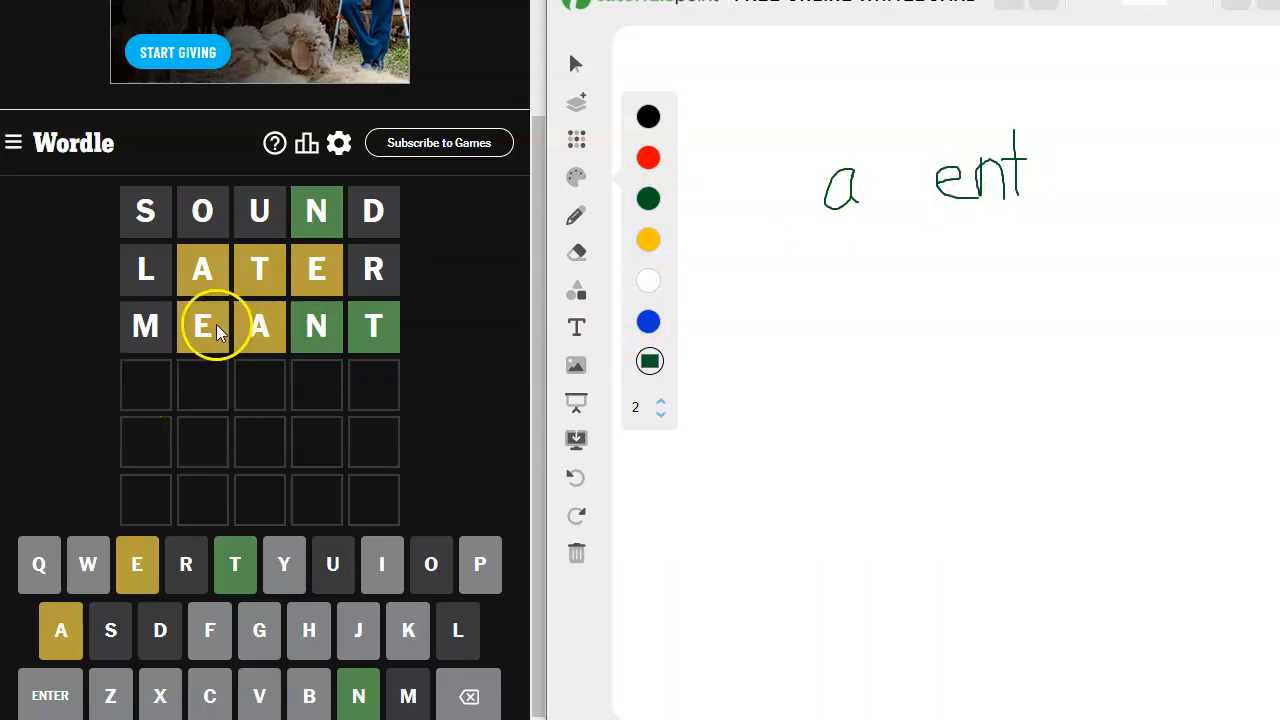
mouse_move(260, 344)
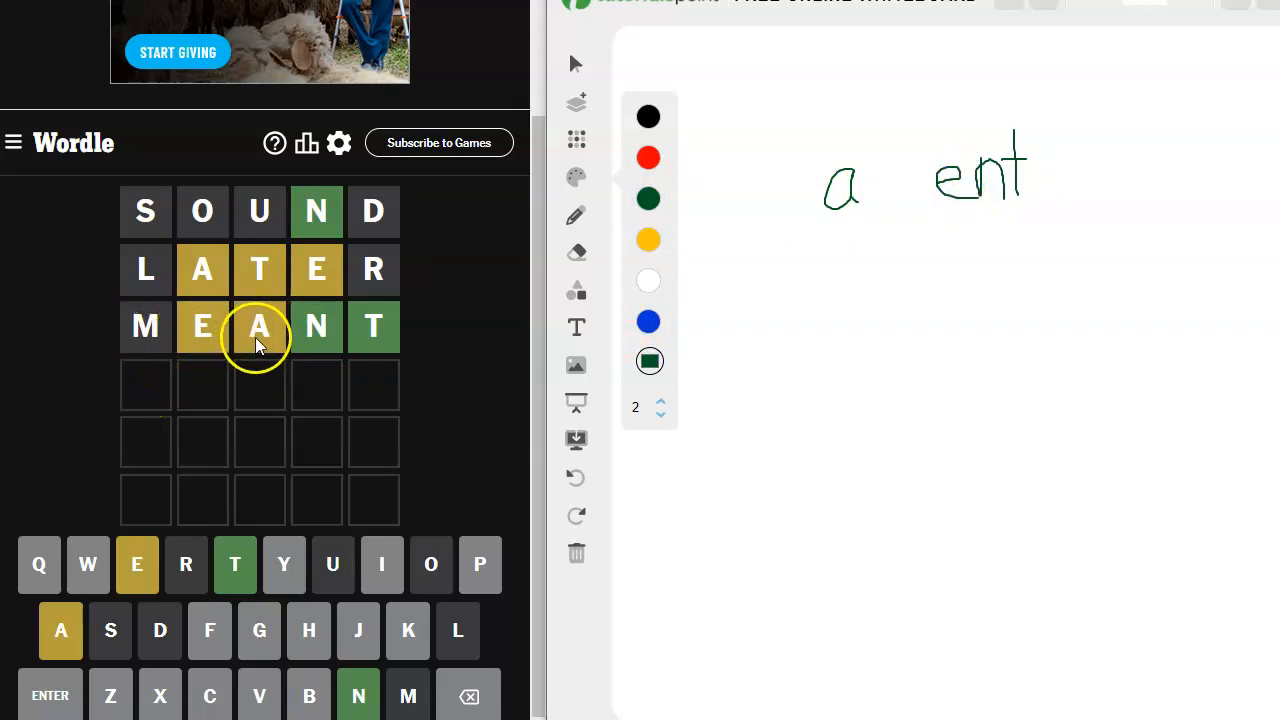
mouse_move(308, 632)
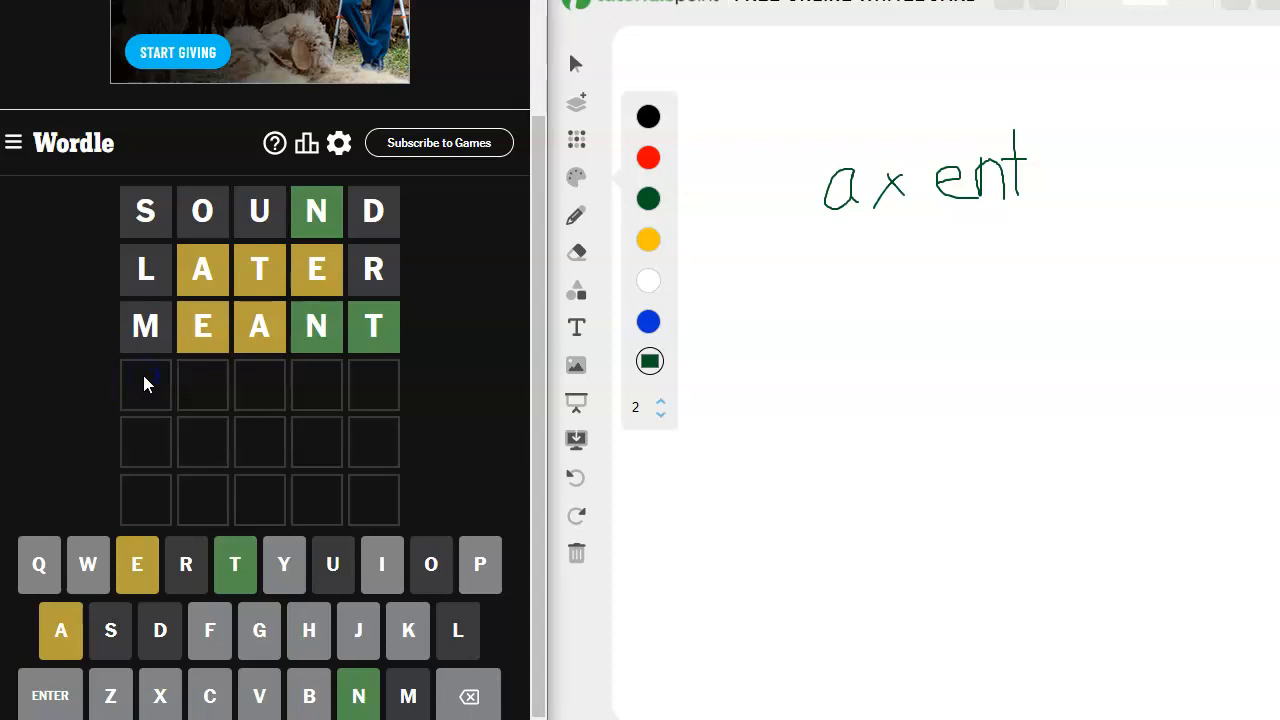
Step: Submit AGENT as the fourth guess, solving the Wordle
type("AGENT")
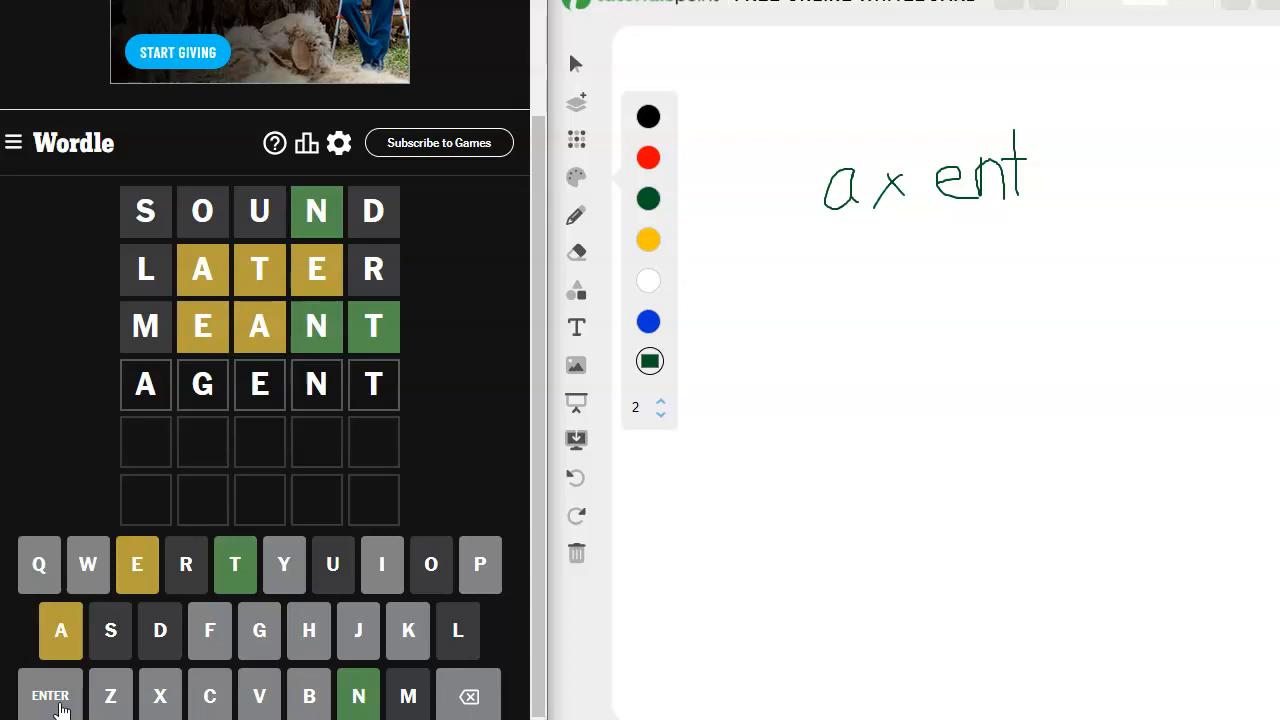
left_click(50, 696)
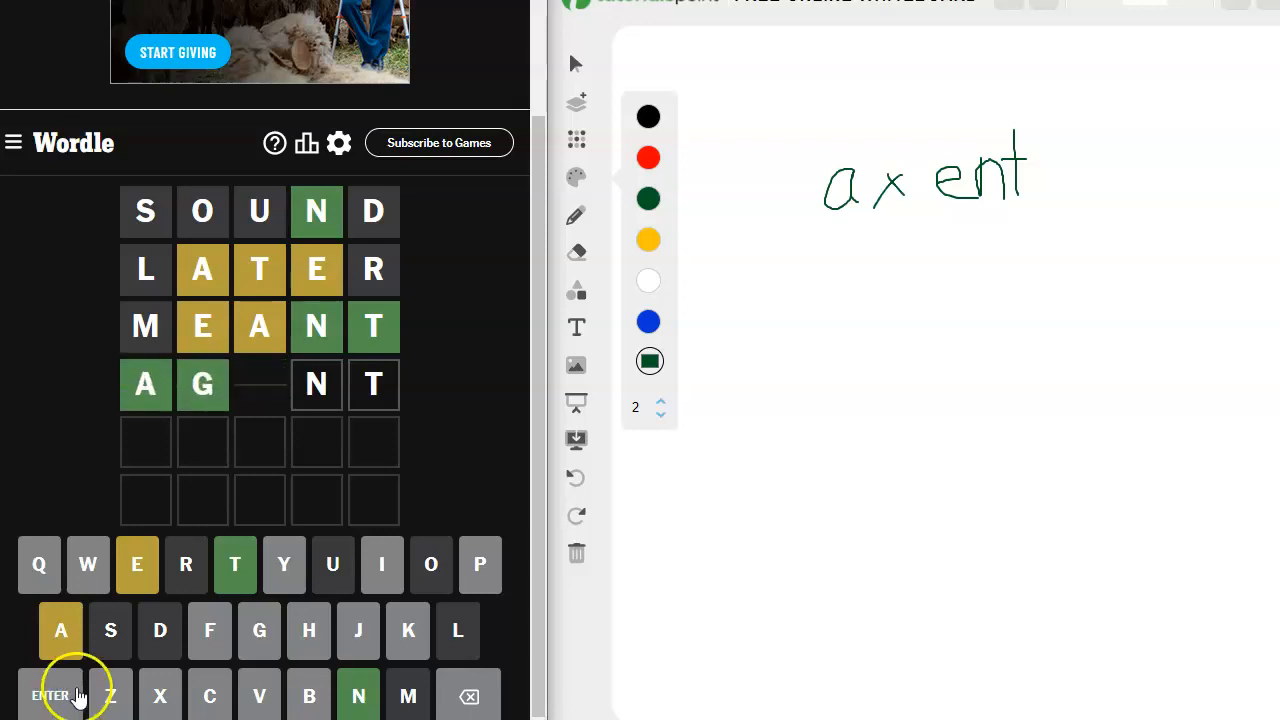
left_click(48, 696)
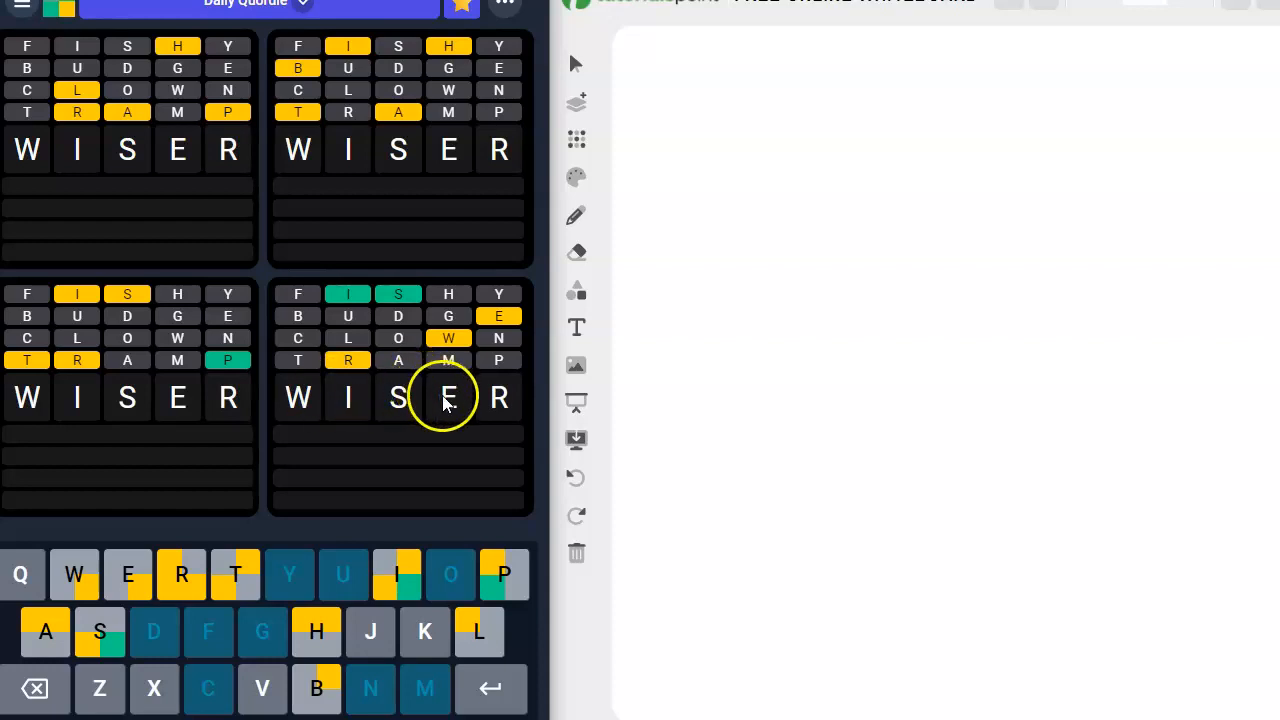
mouse_move(444, 432)
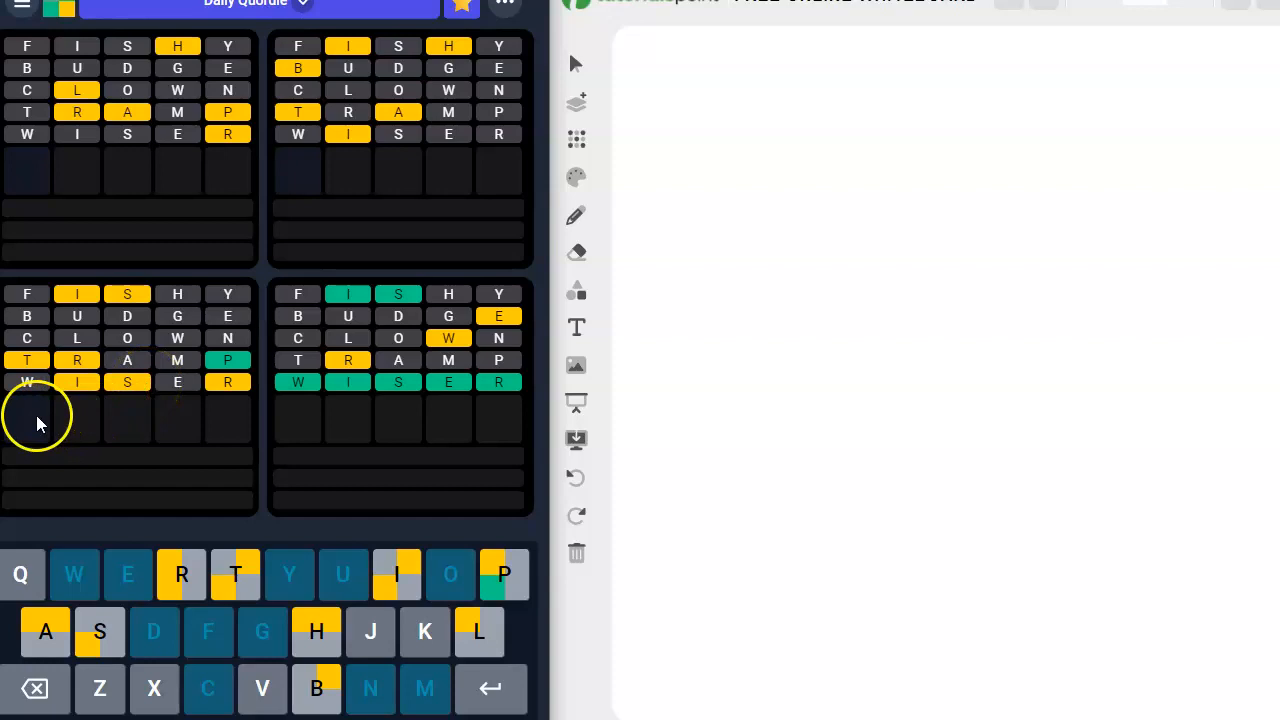
mouse_move(38, 414)
type("STRIP")
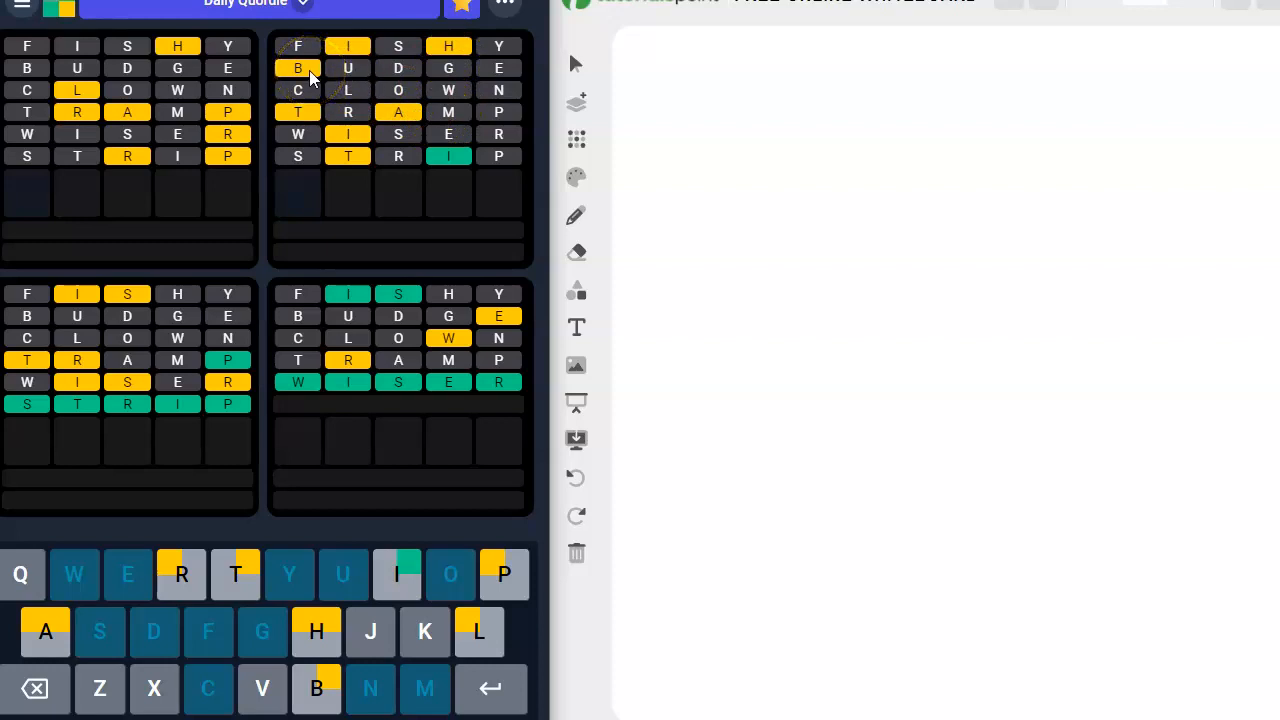
mouse_move(312, 194)
type("HABIT")
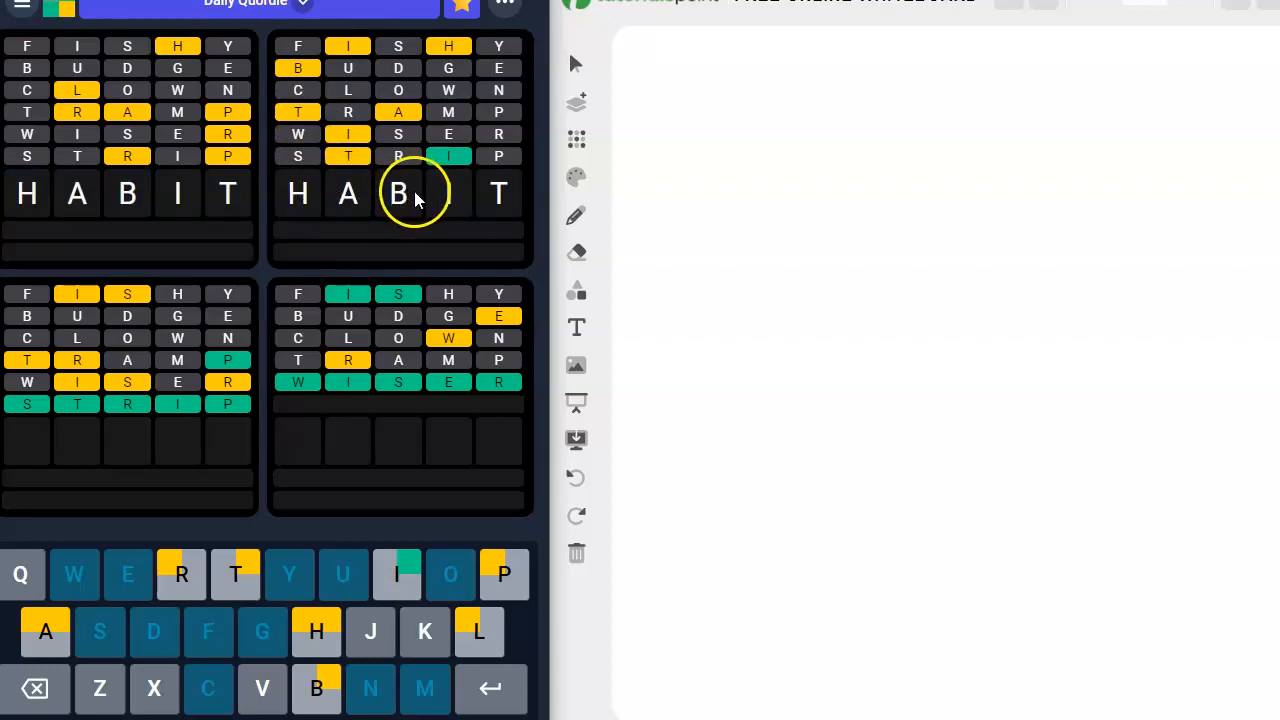
mouse_move(364, 212)
type("RALPH")
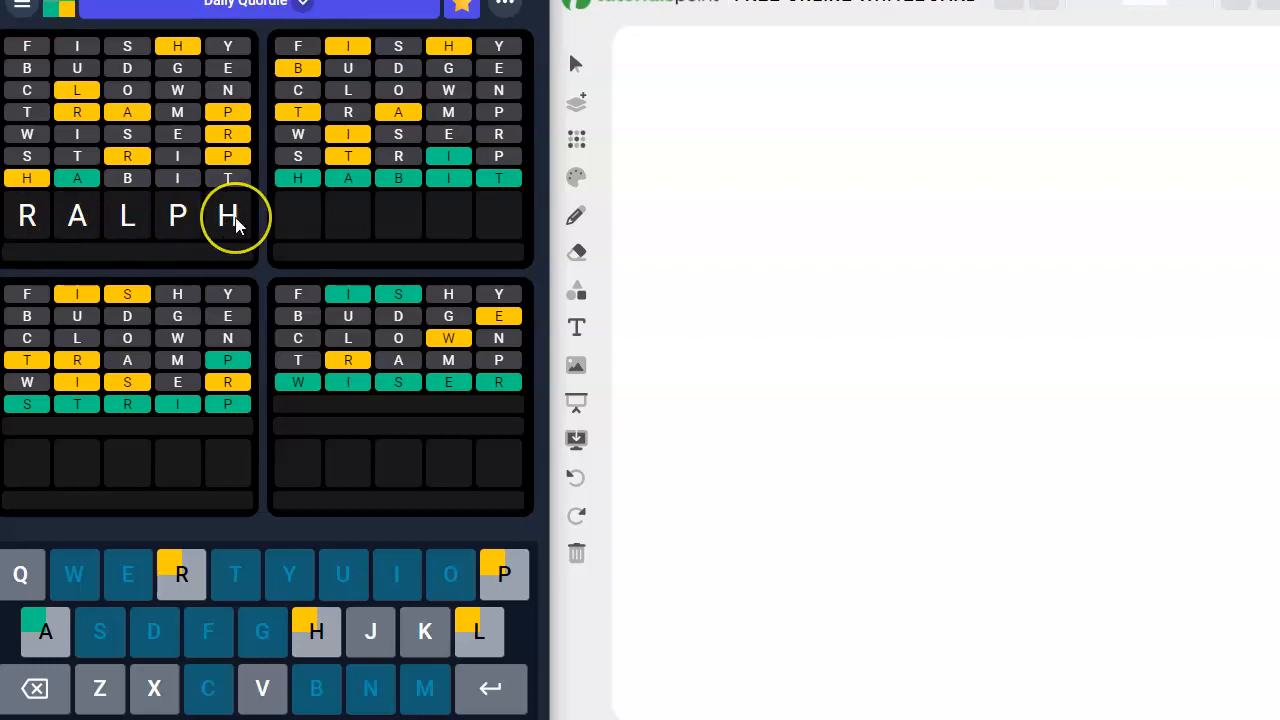
mouse_move(32, 200)
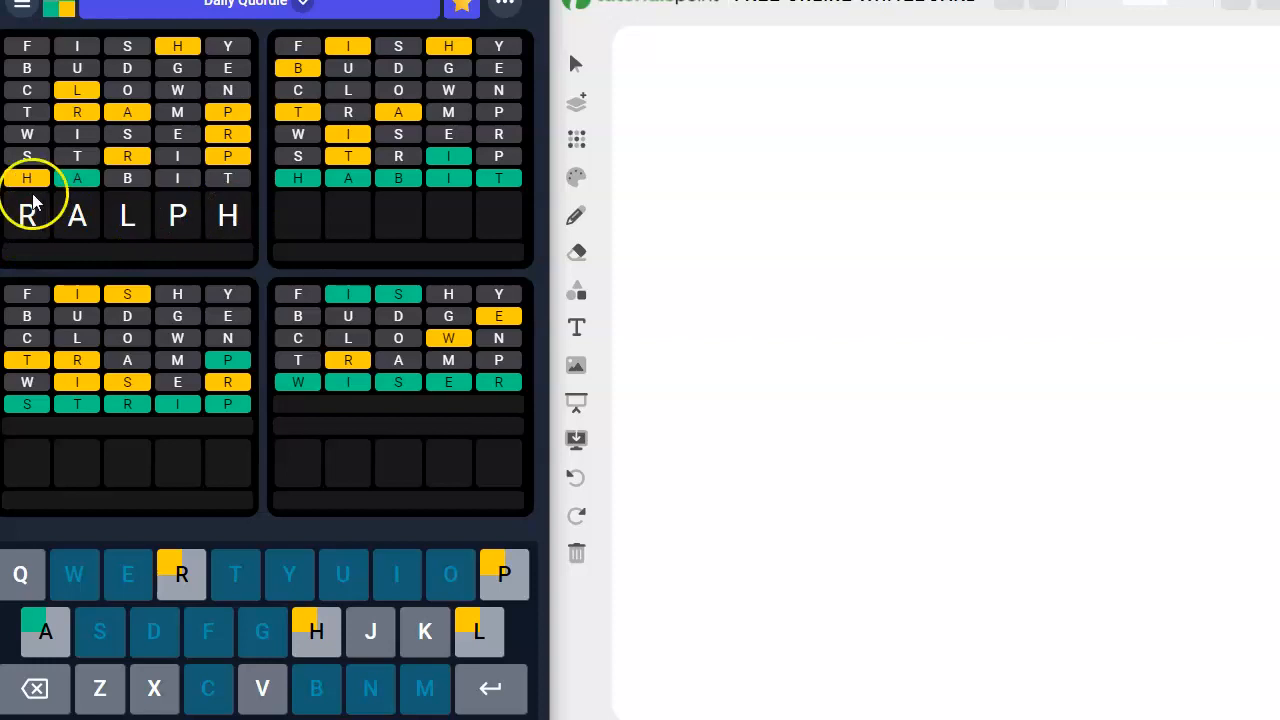
mouse_move(84, 216)
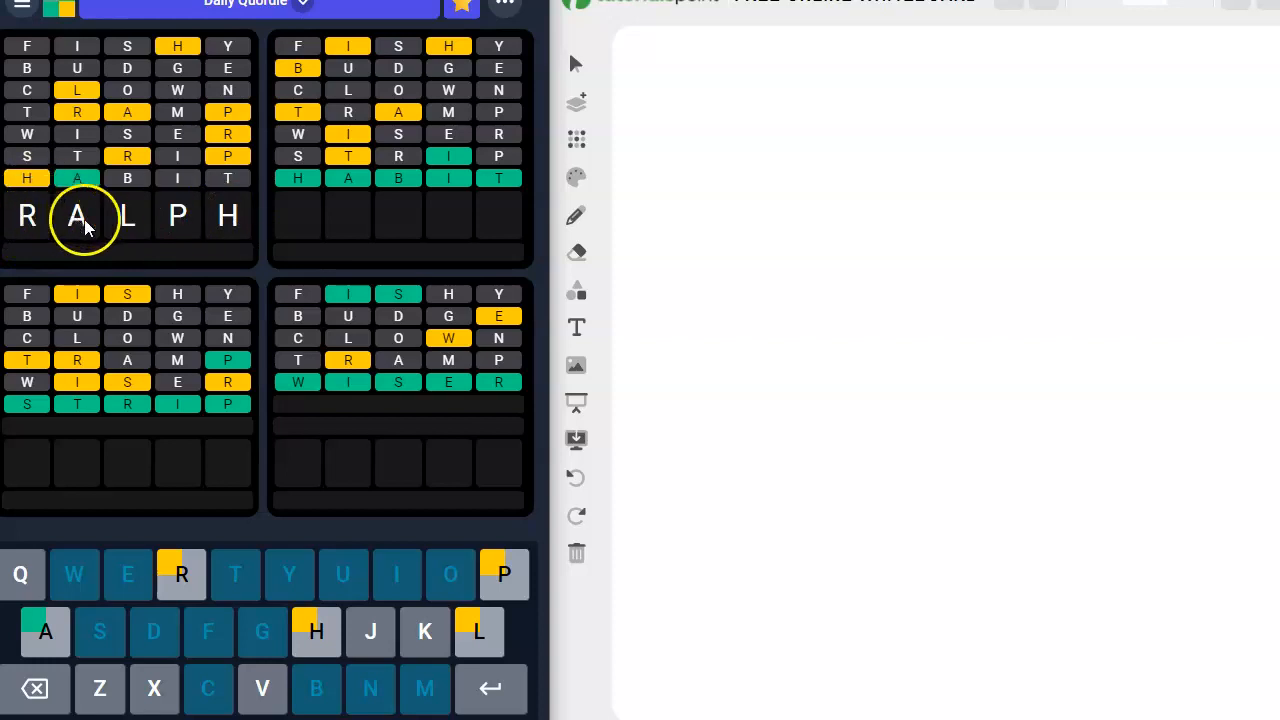
mouse_move(168, 236)
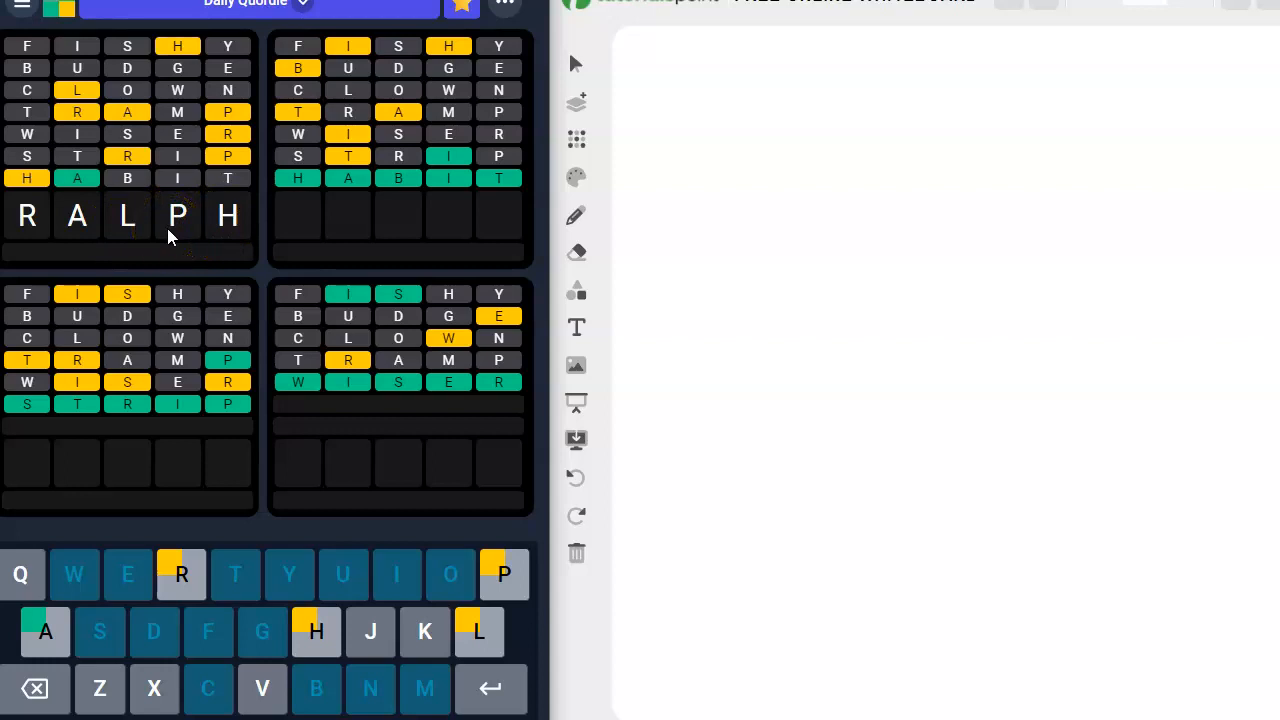
mouse_move(36, 292)
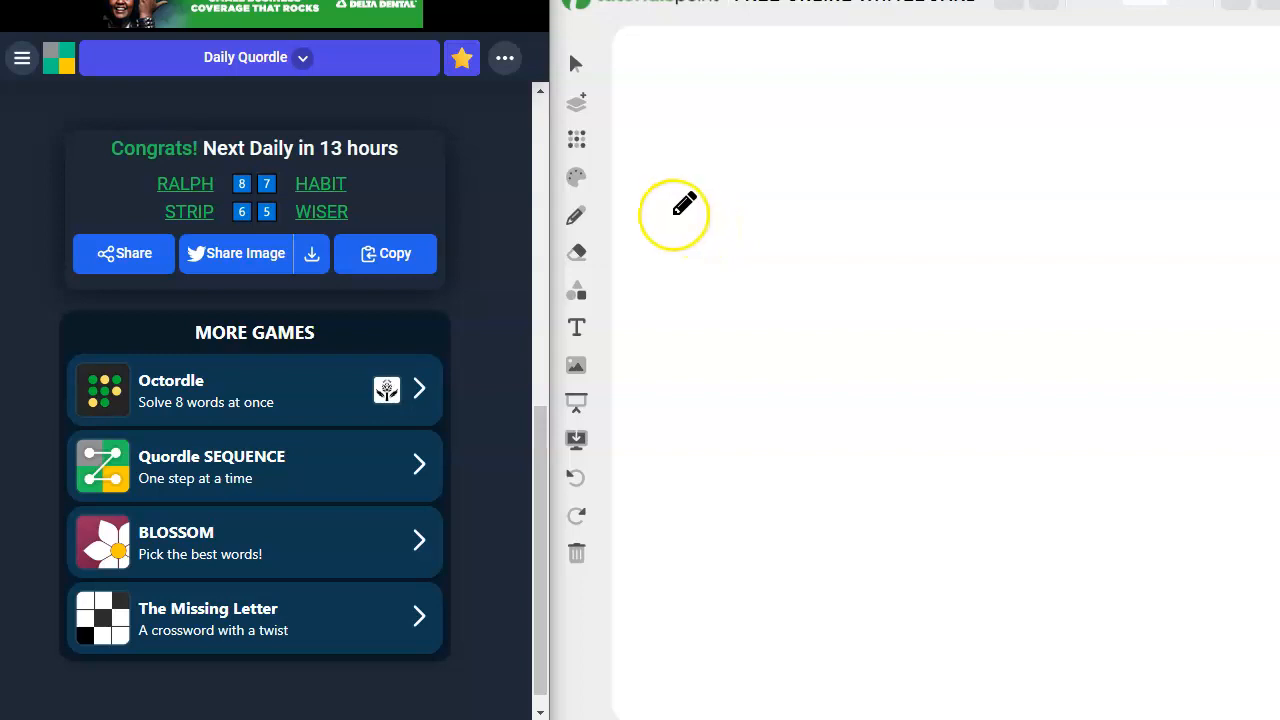
mouse_move(692, 184)
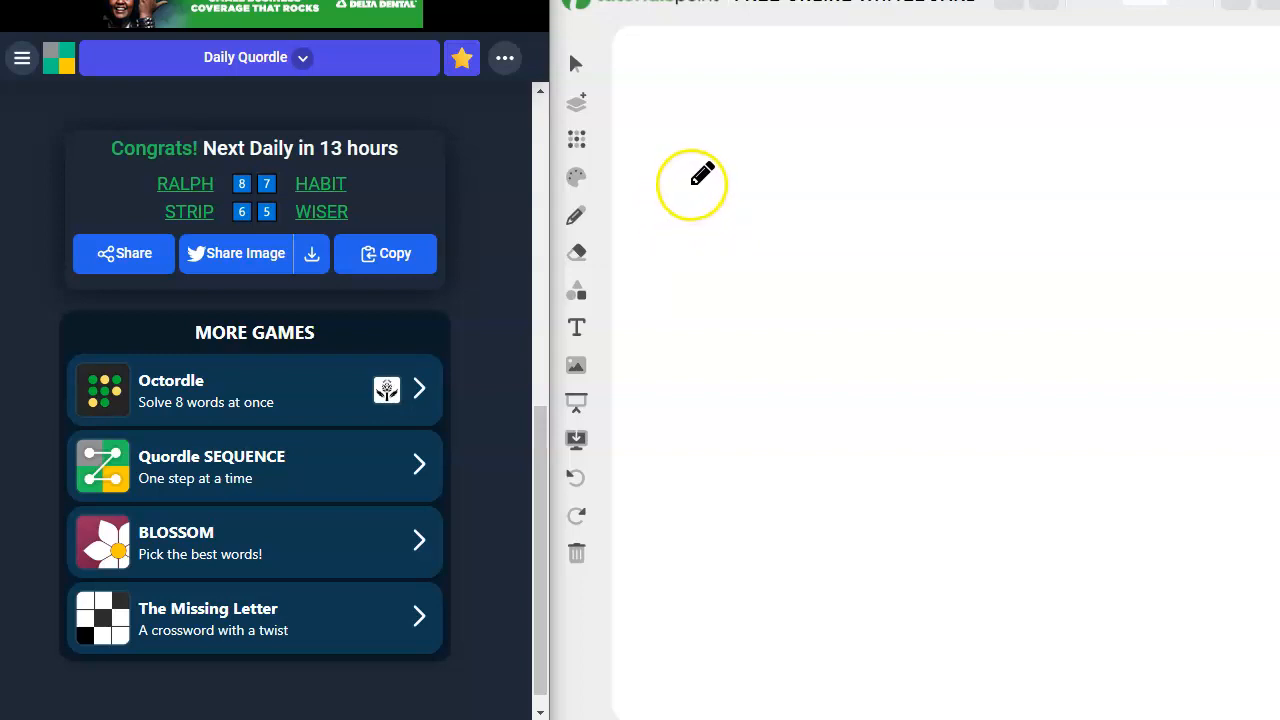